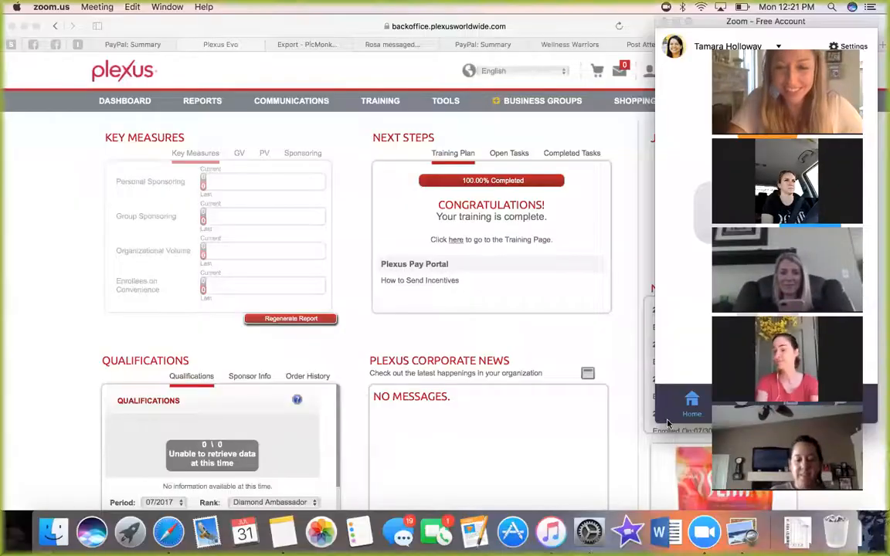
mouse_move(286, 213)
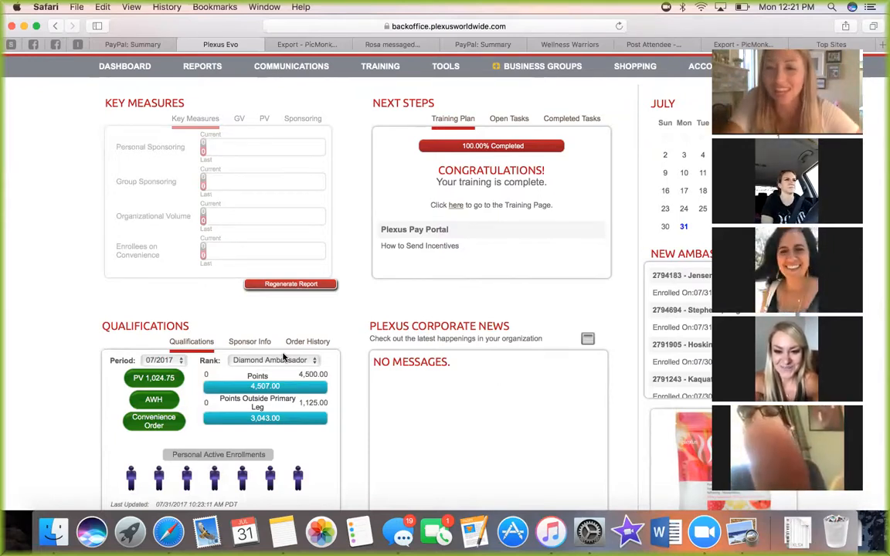
mouse_move(521, 233)
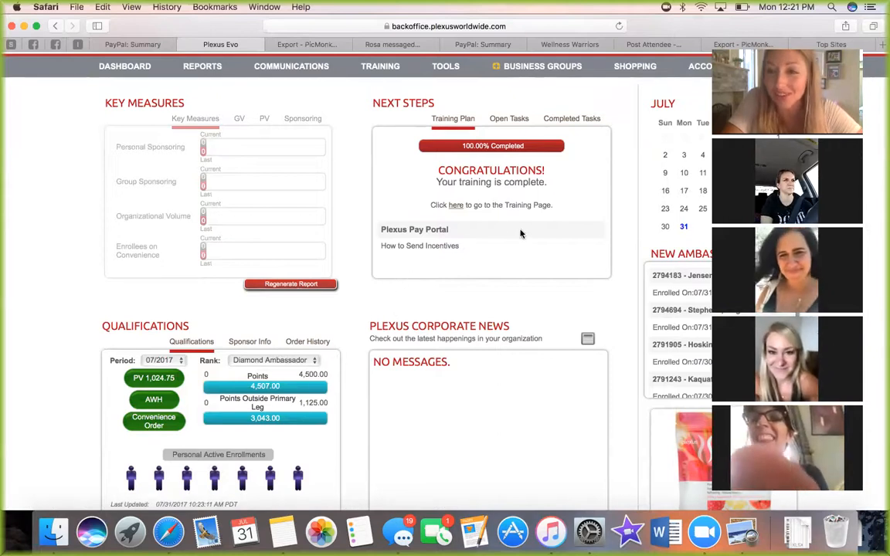
Scroll the Diamond Ambassador qualifications dashboard, then bring the Zoom meeting window forward.
scroll(down, 3)
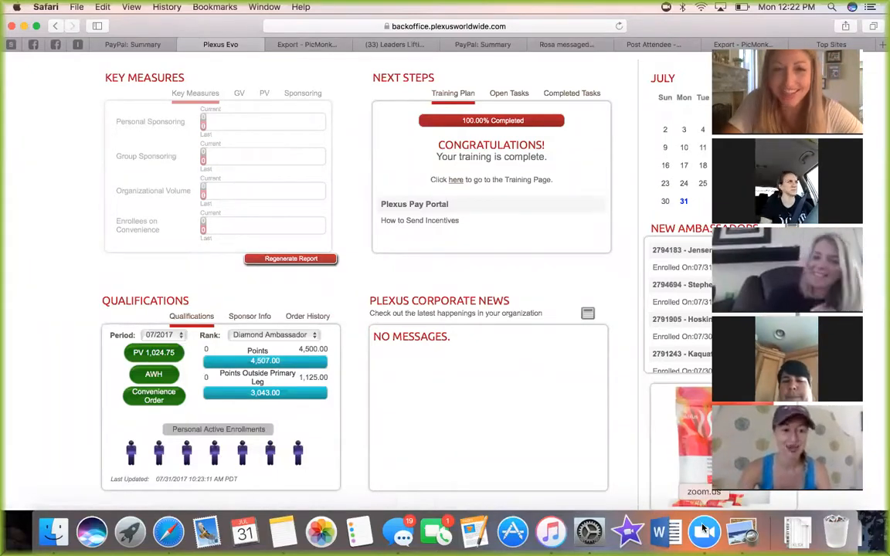
click(702, 531)
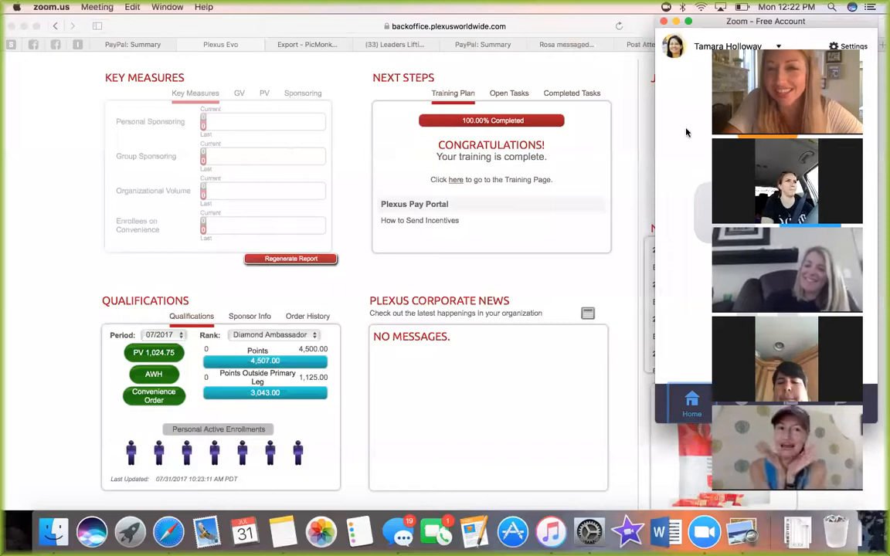